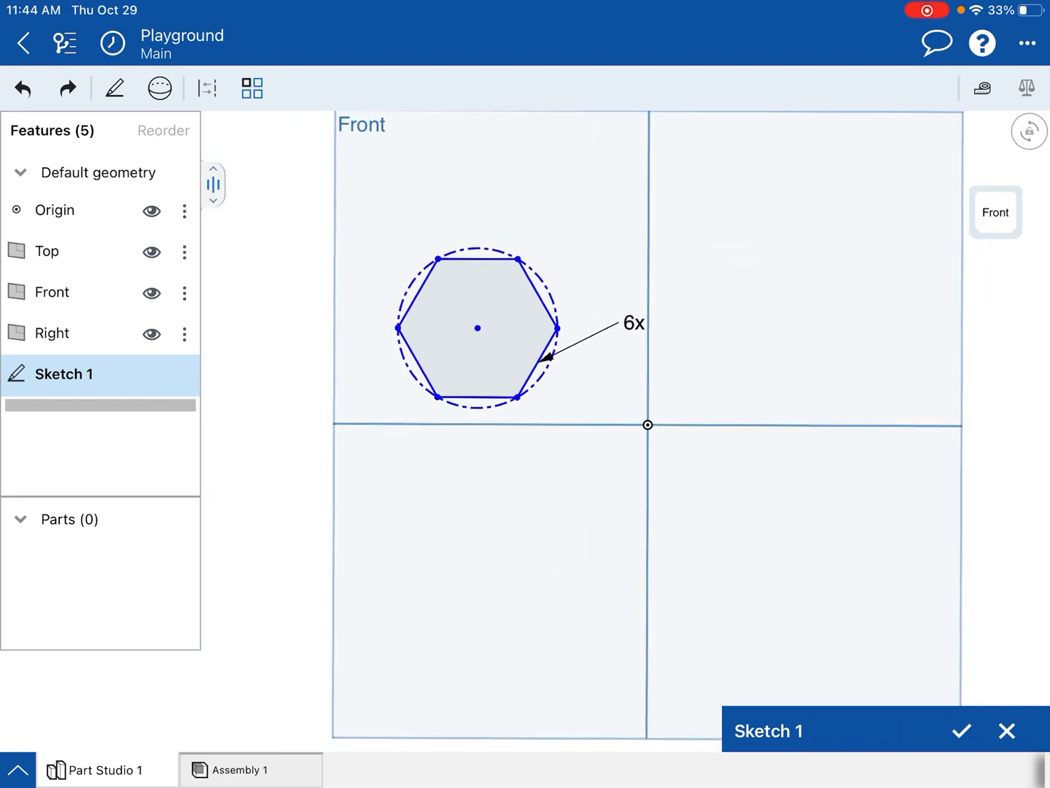
Start a linear pattern of the hexagon in Sketch 1, previewing three copies to the right
left_click(114, 87)
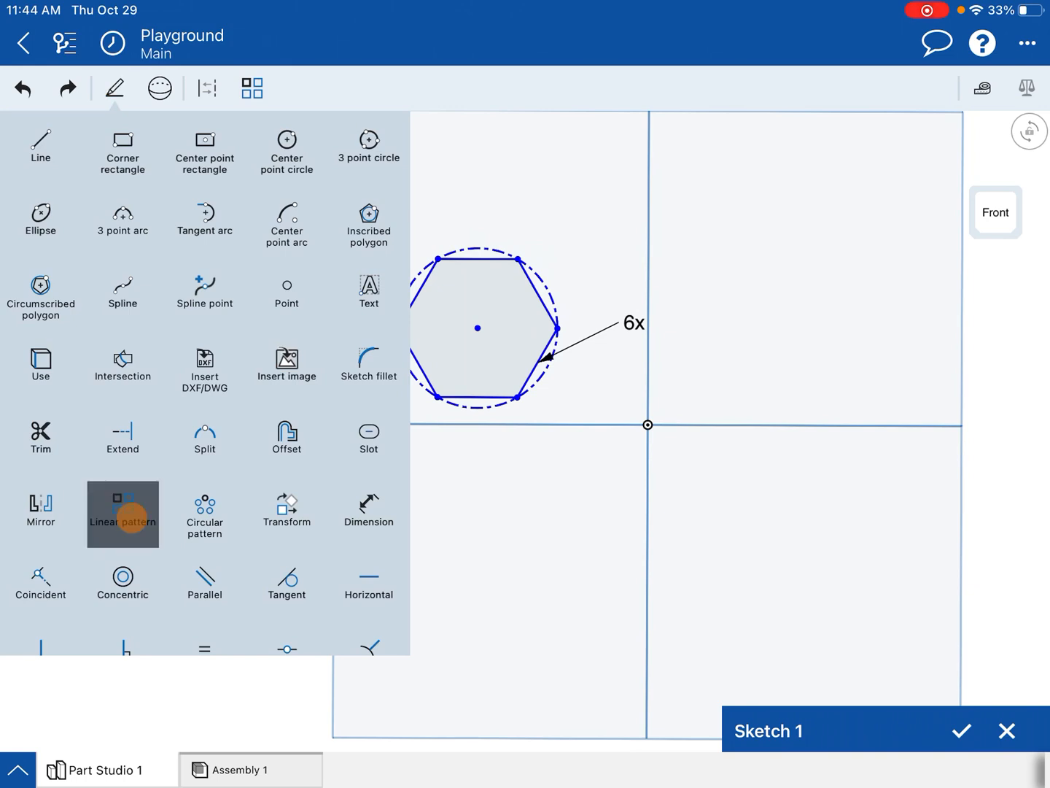
left_click(251, 88)
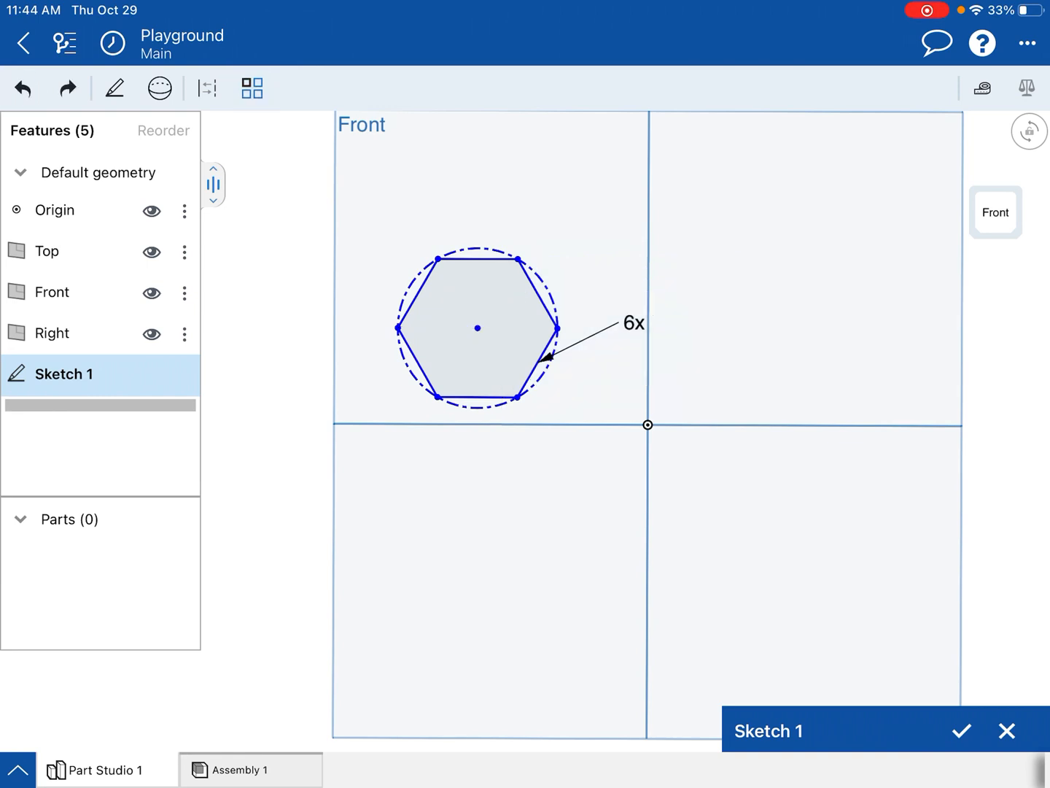
left_click(114, 88)
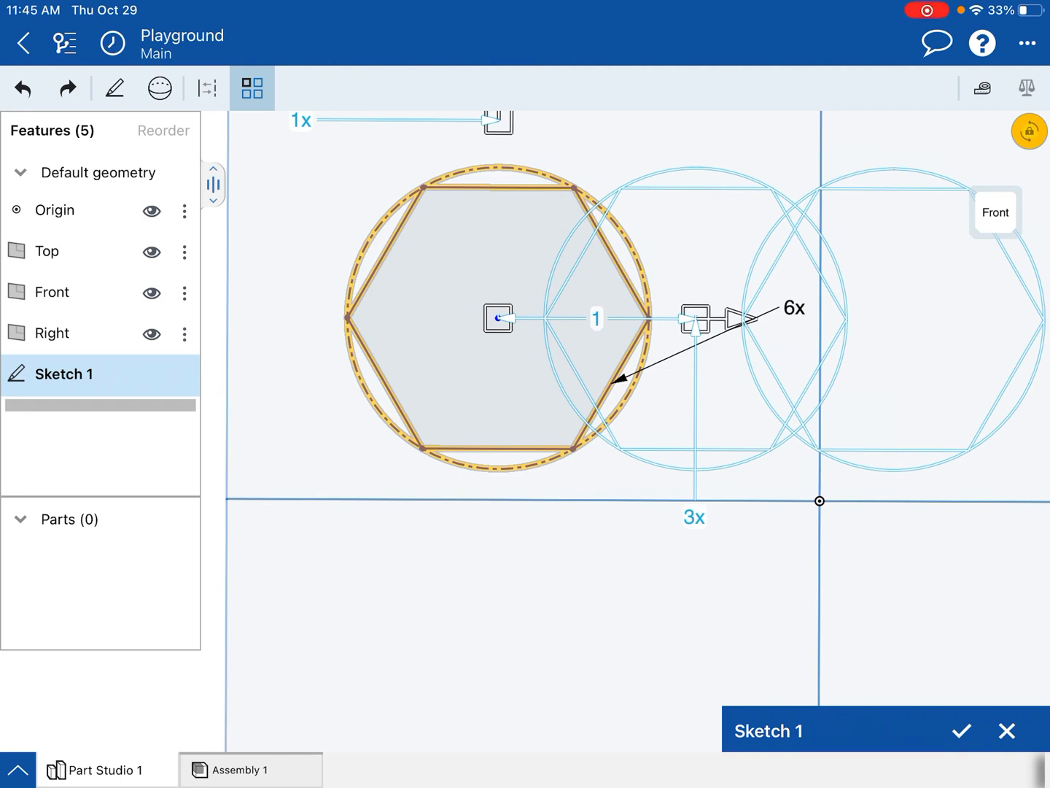
Set the hexagon pattern spacing to 2 in with four instances in the row
left_click(595, 319)
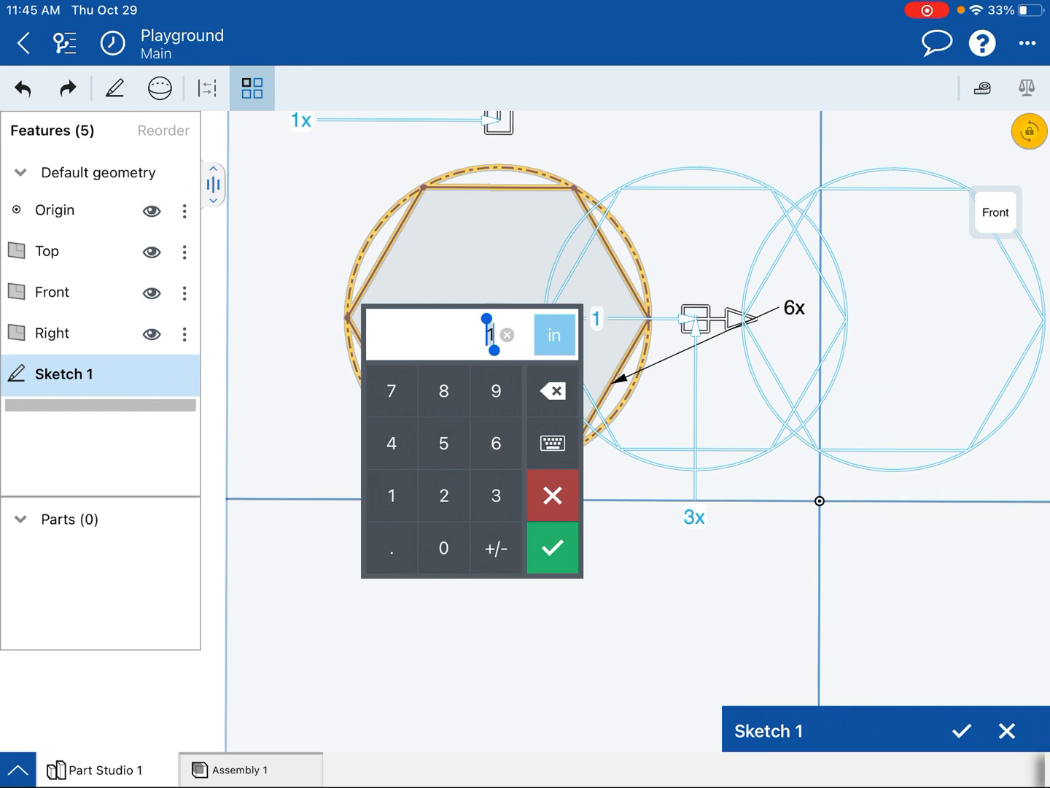
left_click(552, 549)
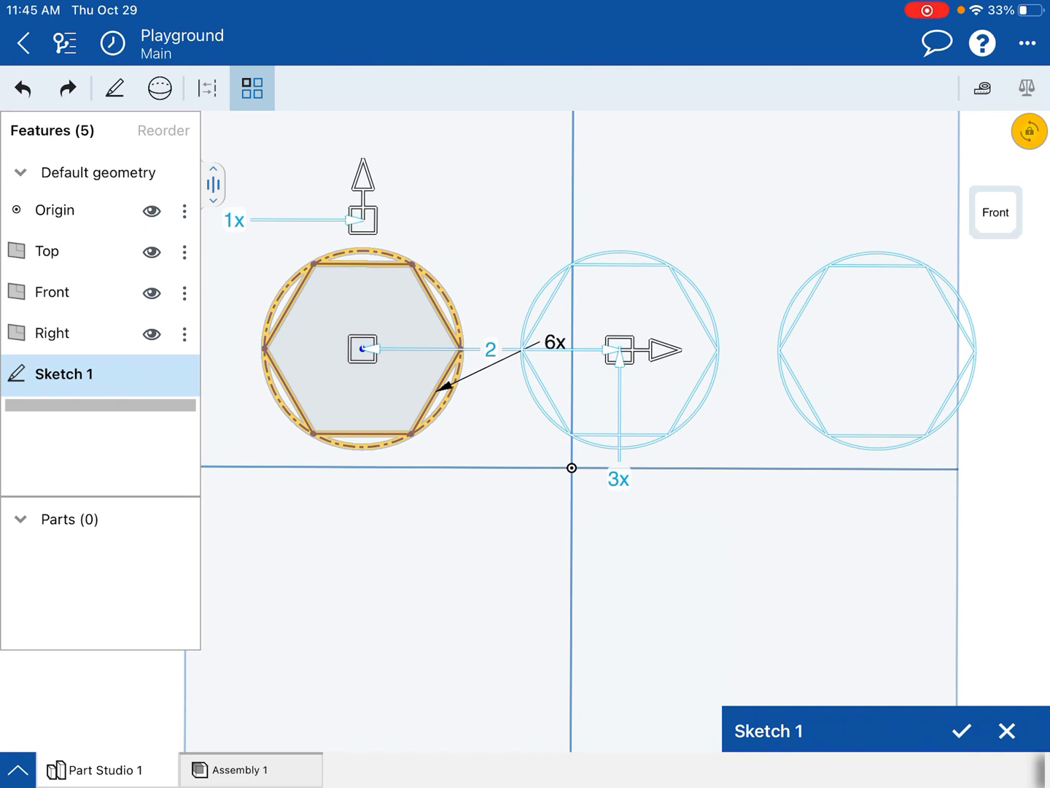
left_click(618, 479)
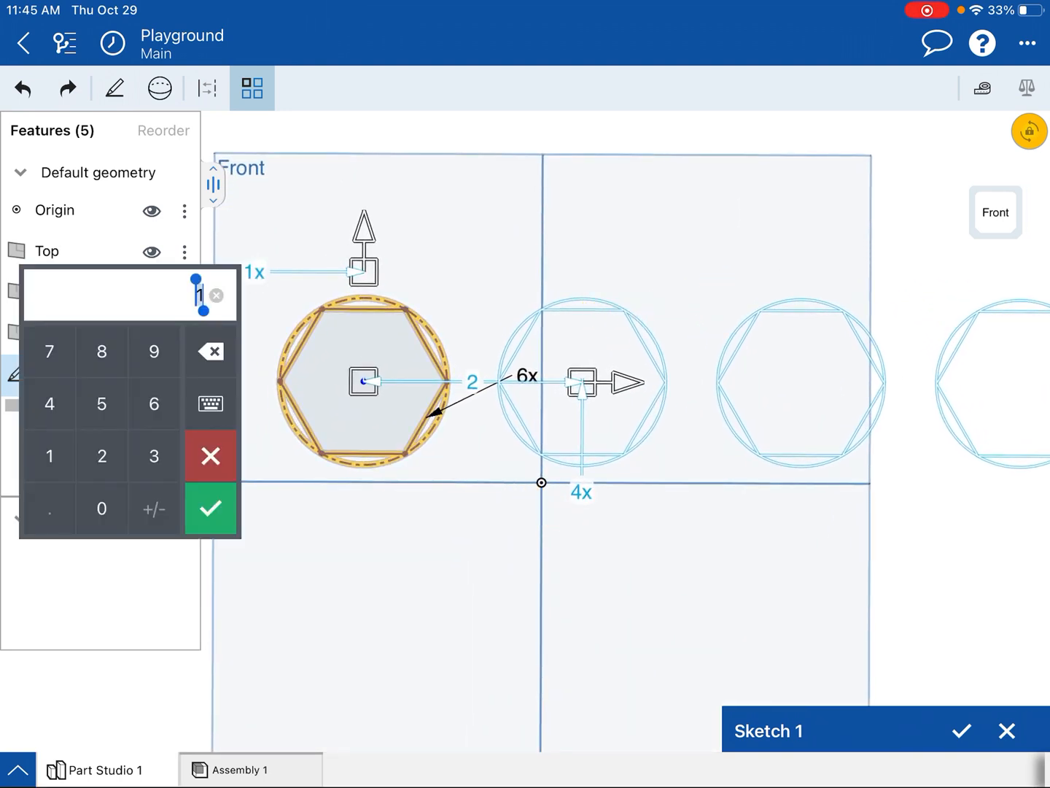
Add a second row of hexagons spaced 2 in vertically, forming a 4-by-2 grid
left_click(102, 456)
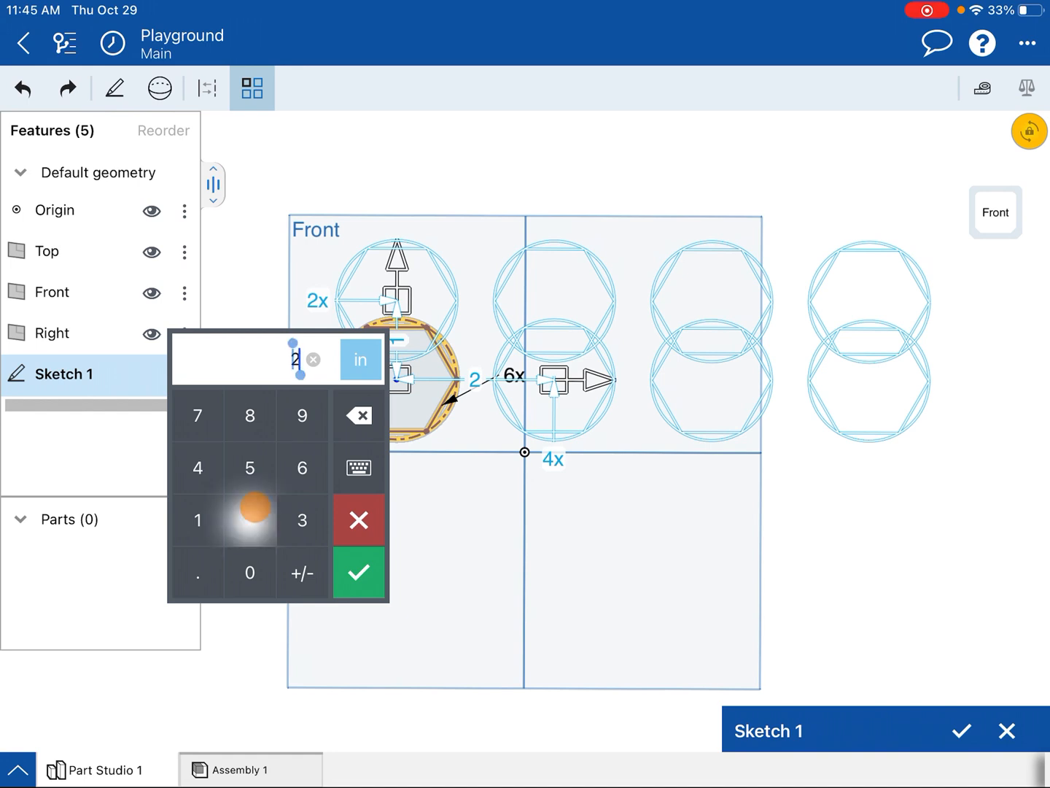
left_click(357, 572)
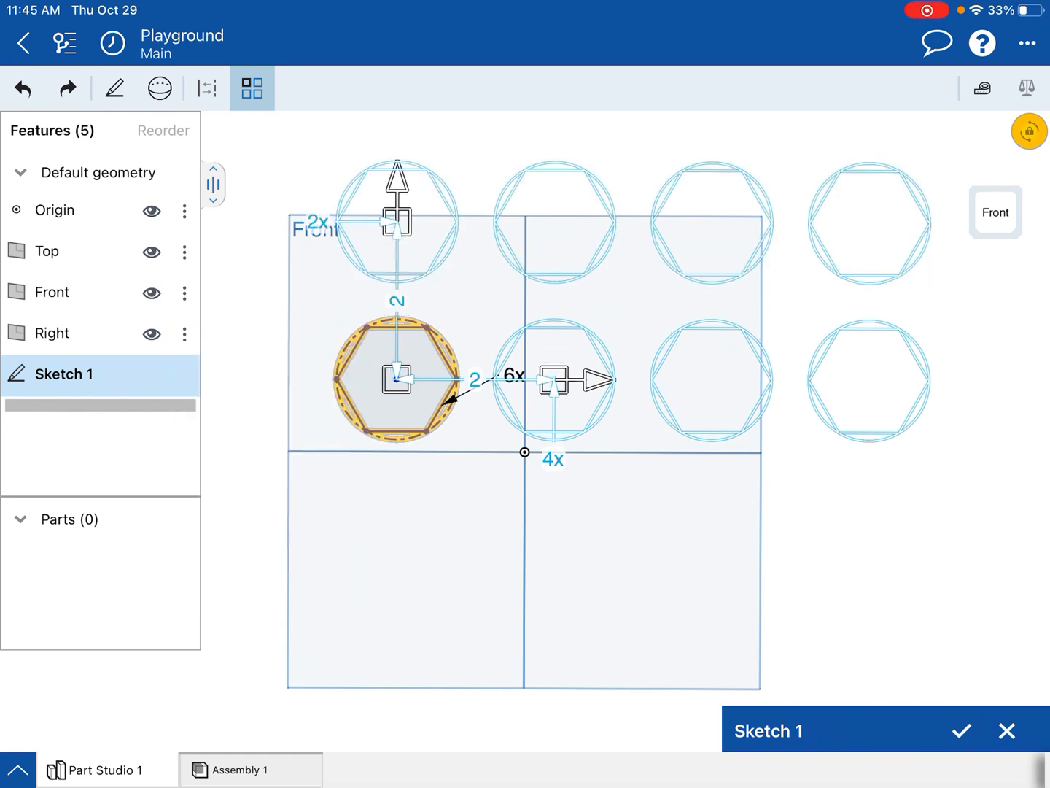